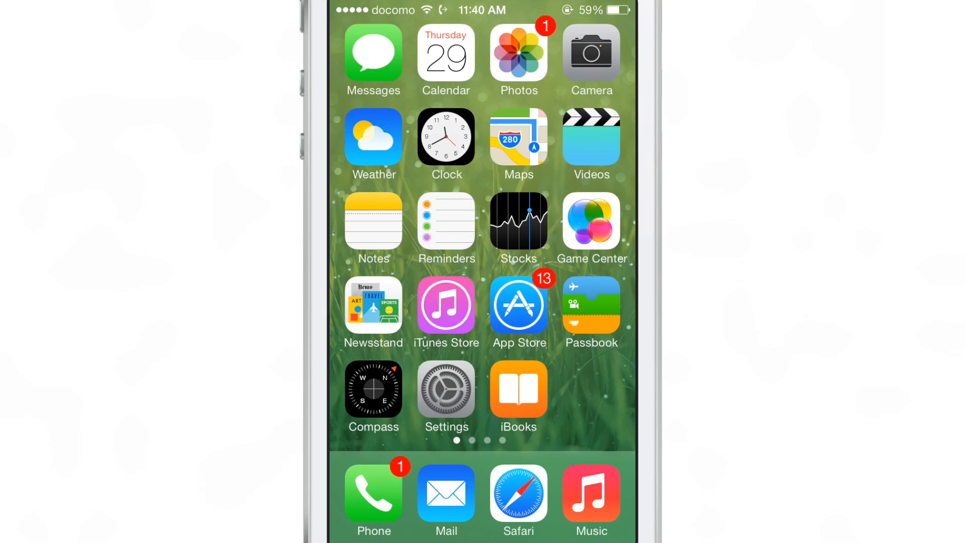
Step: Open StatusPeek's preferences in Settings, showing the tweak disabled with Light Blur style
scroll("left", 3)
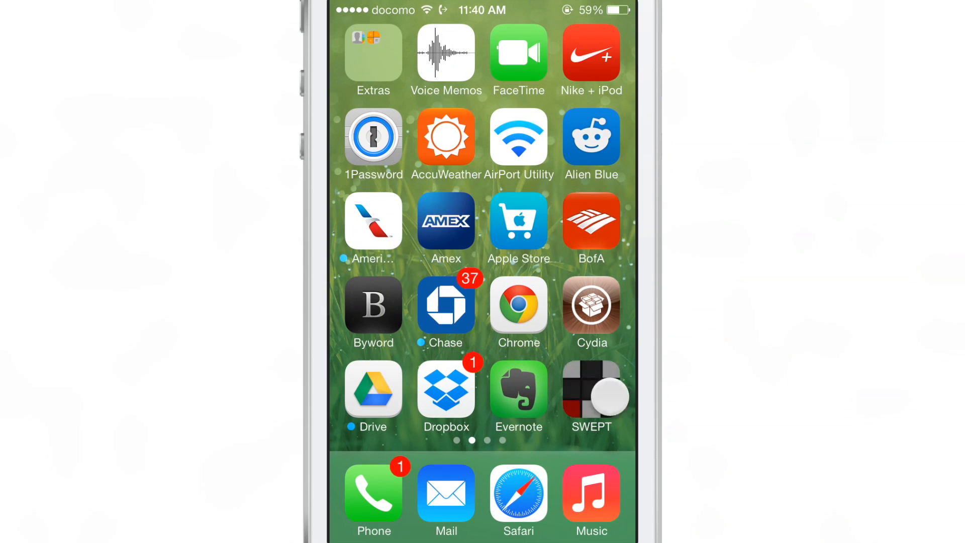
left_click(592, 396)
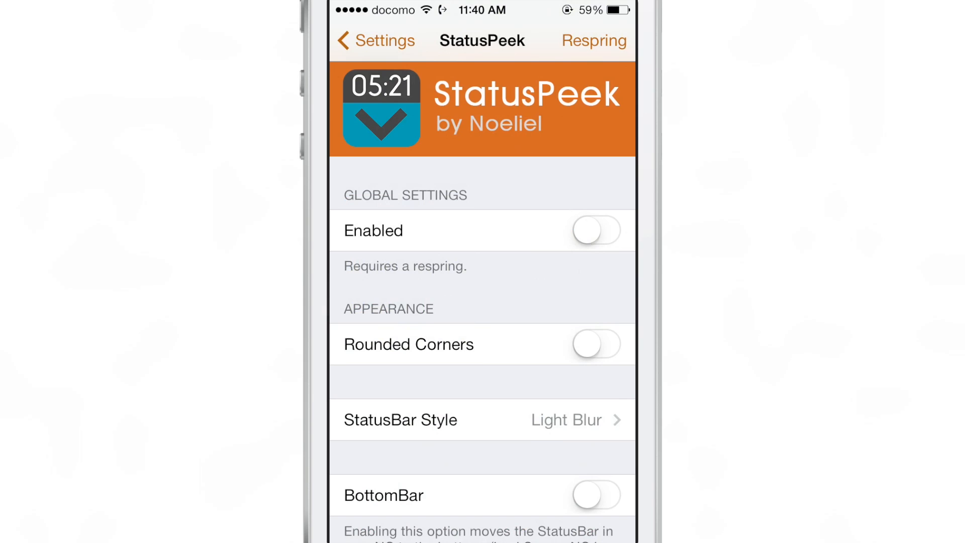
Step: Scroll the StatusPeek preferences, toggle Enabled, and return to the home screen
scroll("down", 3)
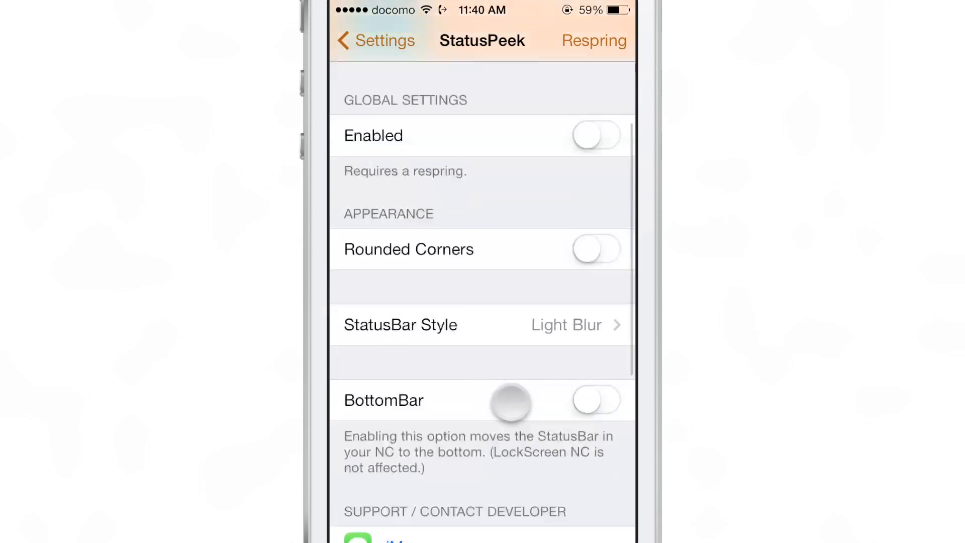
scroll("down", 3)
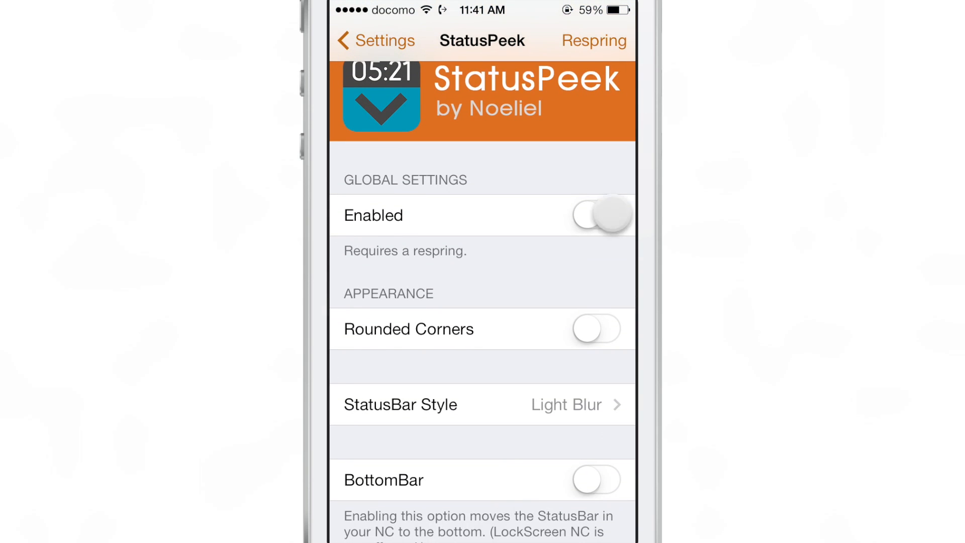
left_click(600, 214)
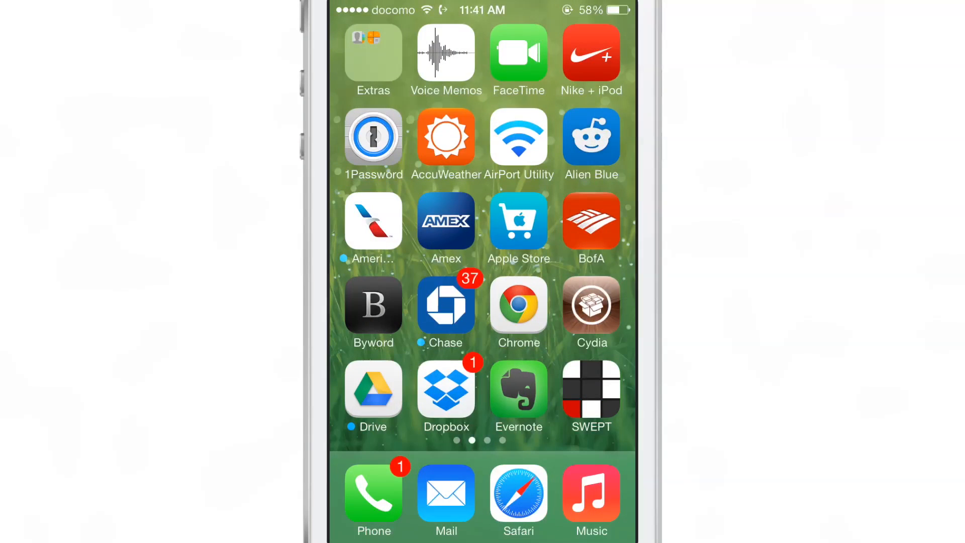
Step: Launch SWEPT, then view the StatusPeek 1.0 package details in Cydia
left_click(591, 392)
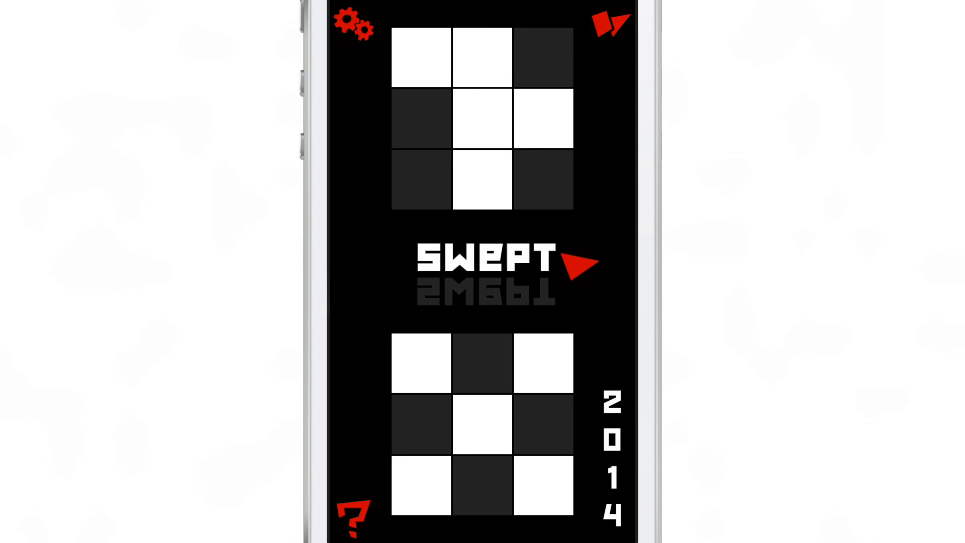
scroll("down", 3)
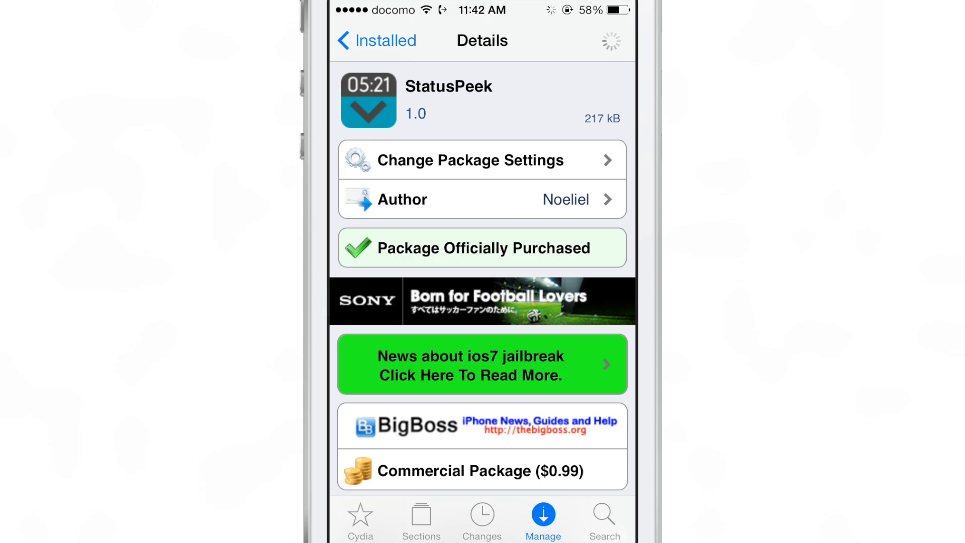
scroll("down", 3)
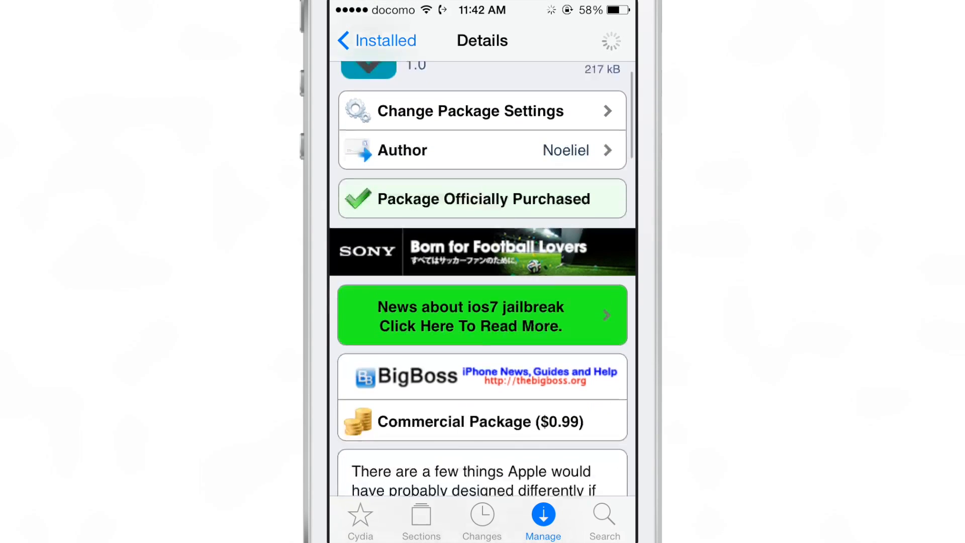
scroll("down", 3)
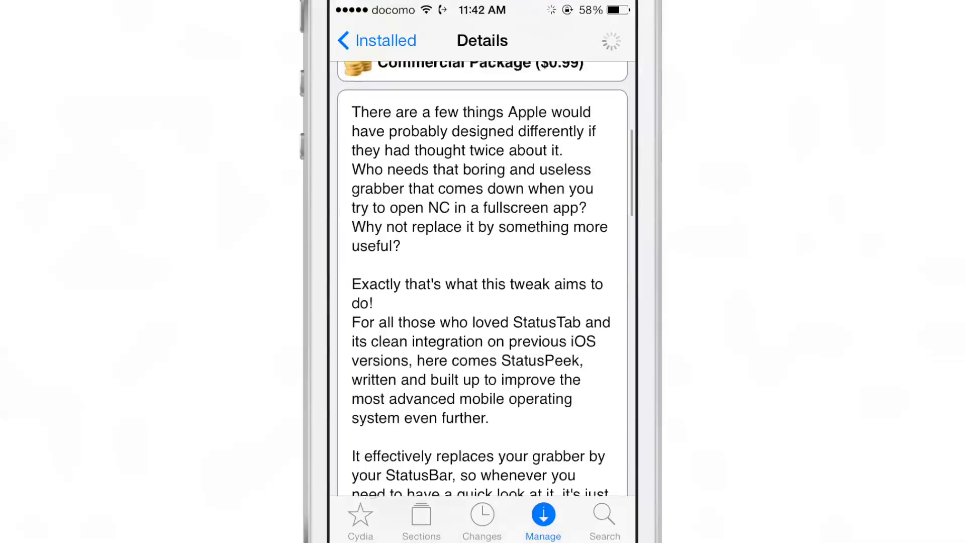
scroll("down", 3)
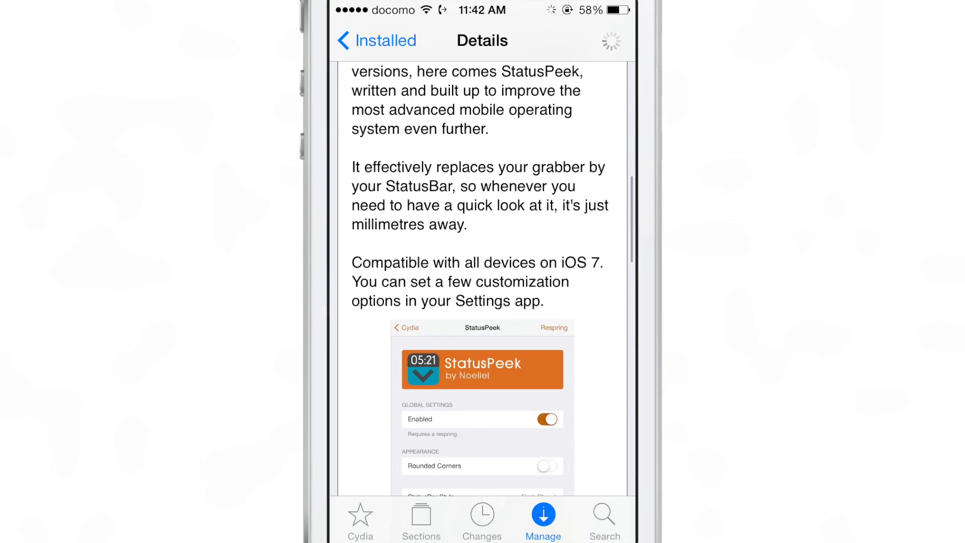
scroll("down", 3)
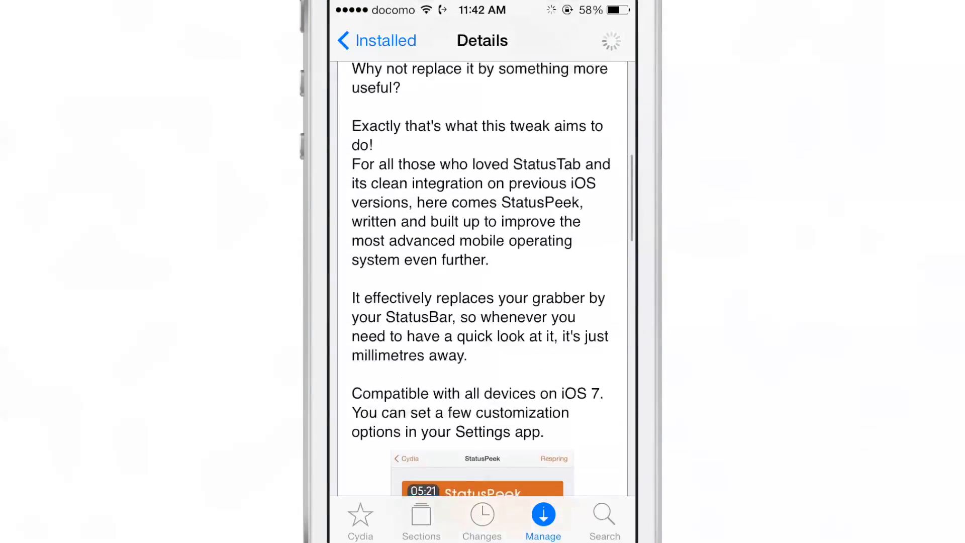
scroll("down", 3)
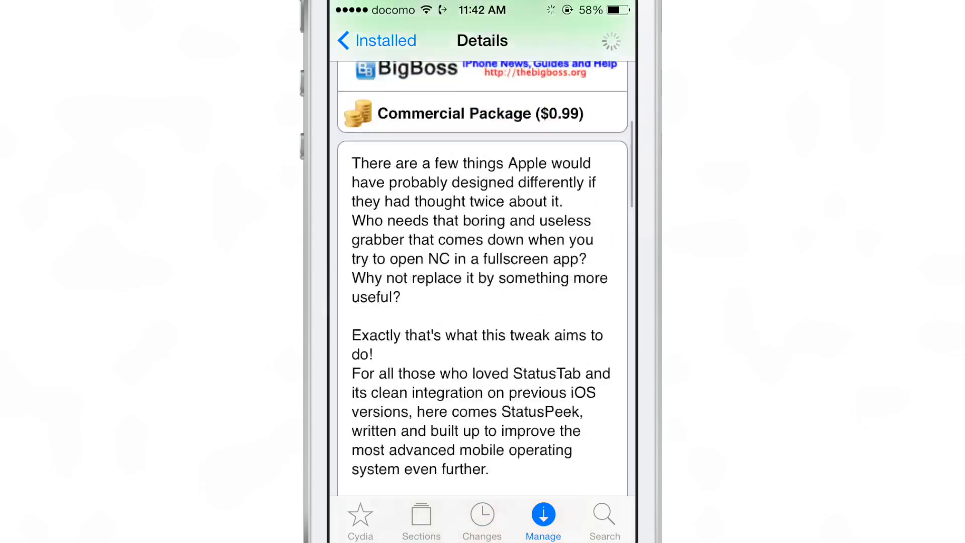